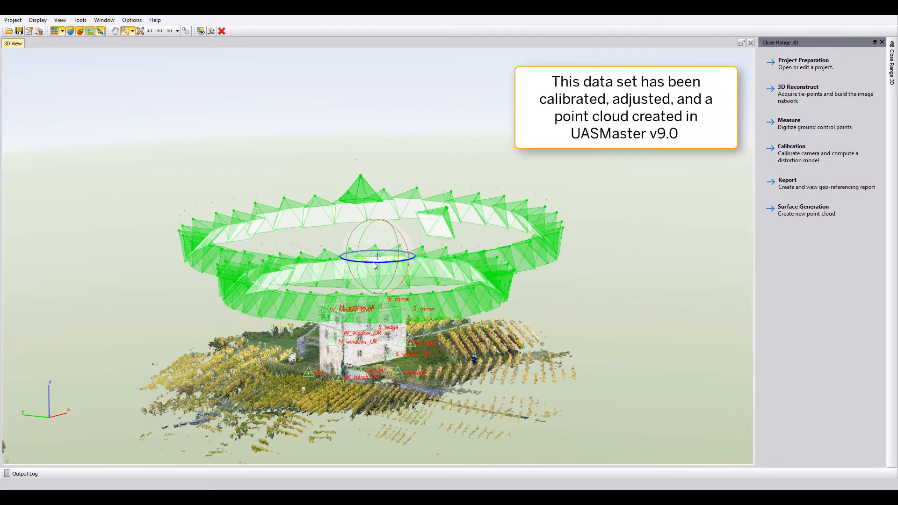
Bring up the UAS Project Editor for the current project via Project > Edit.
left_click_drag(372, 265, 346, 249)
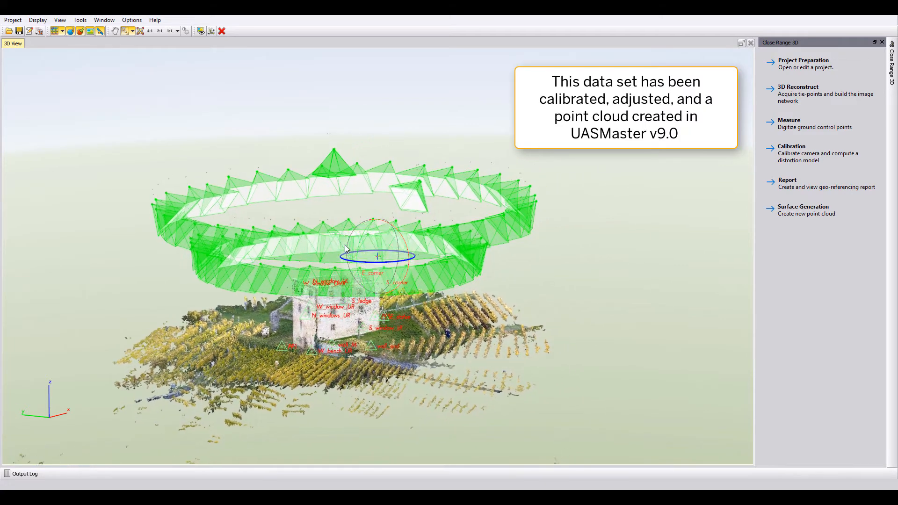
left_click_drag(346, 249, 378, 266)
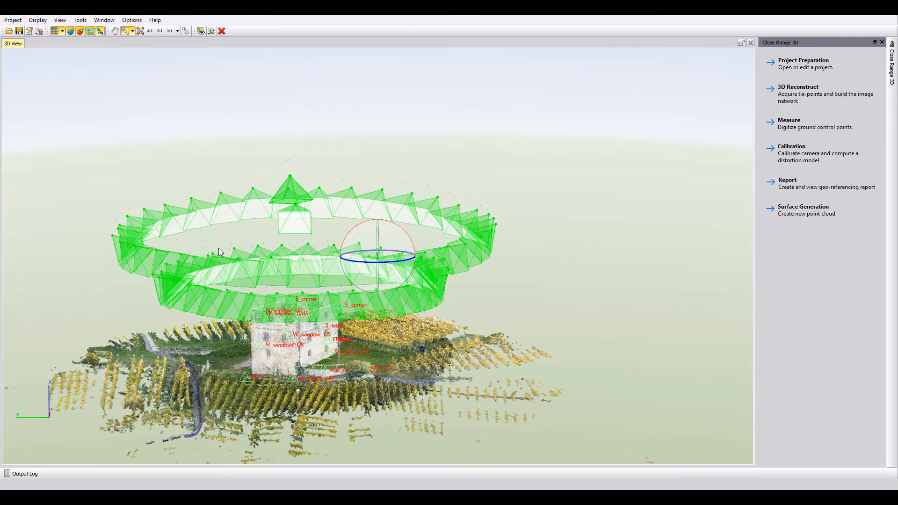
mouse_move(280, 376)
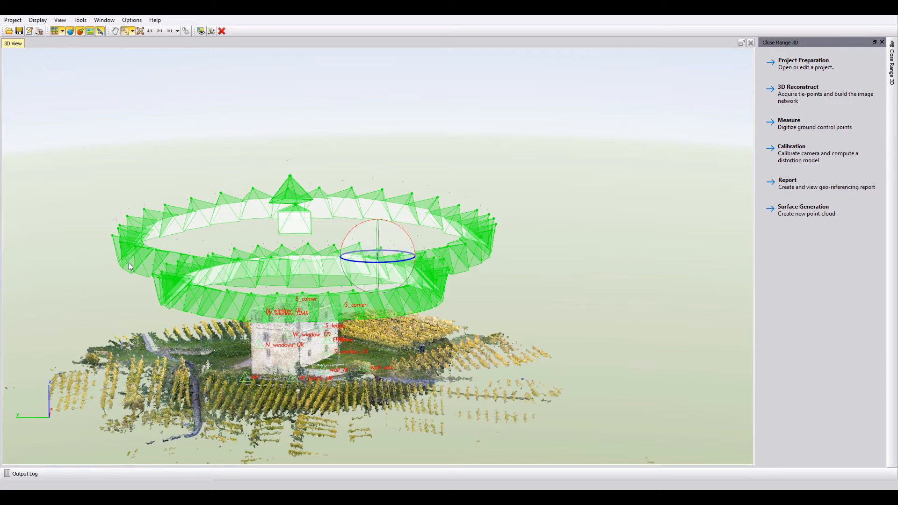
left_click(12, 19)
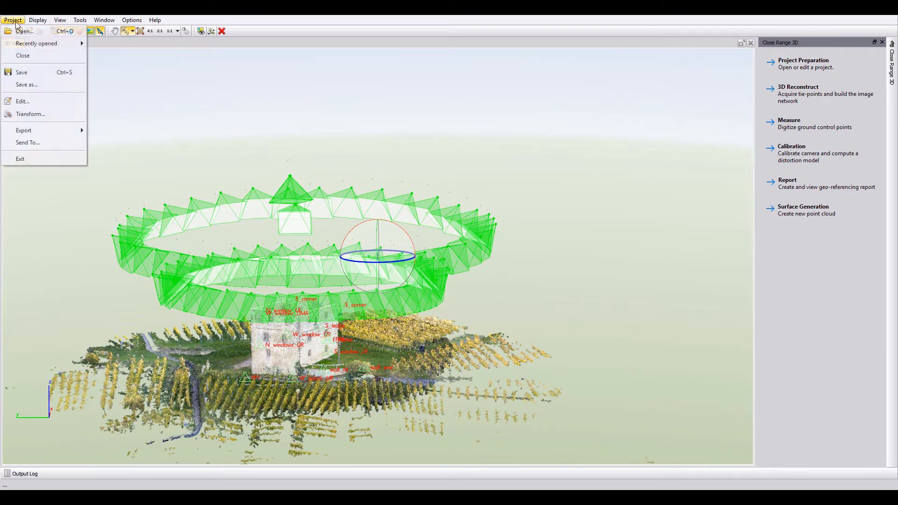
mouse_move(23, 101)
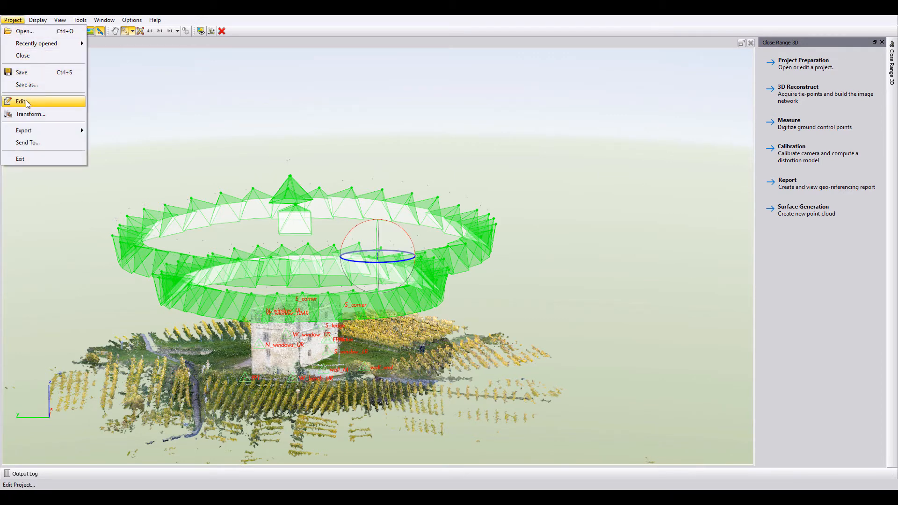
left_click(21, 101)
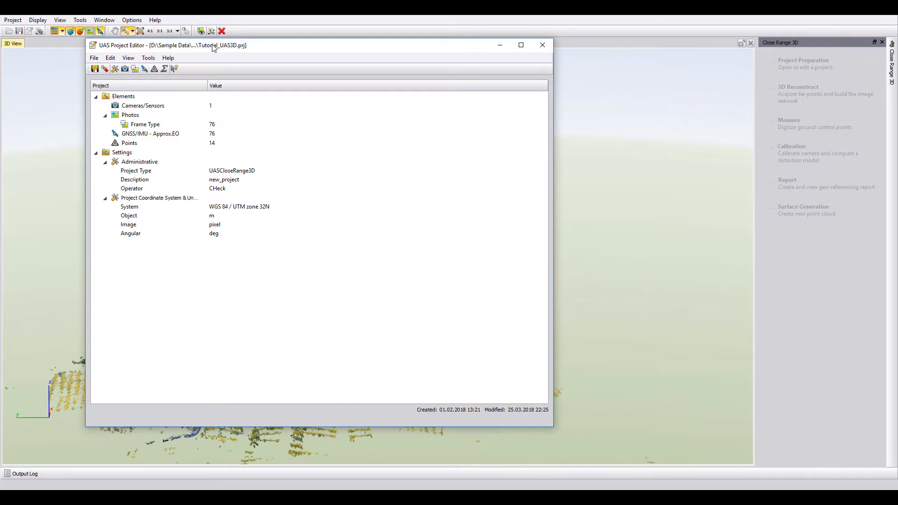
Review the photos frame-type entry and the cameras and sensors entry under Elements.
left_click(145, 125)
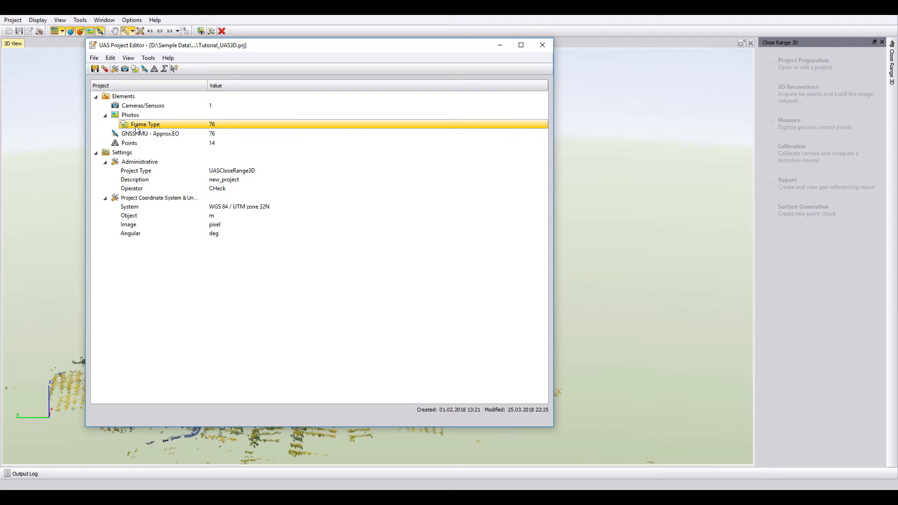
left_click(143, 106)
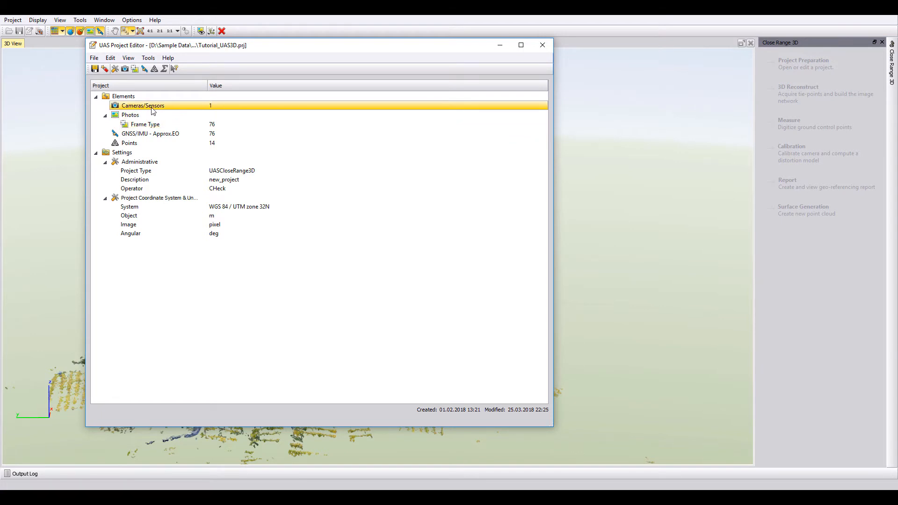
double_click(142, 106)
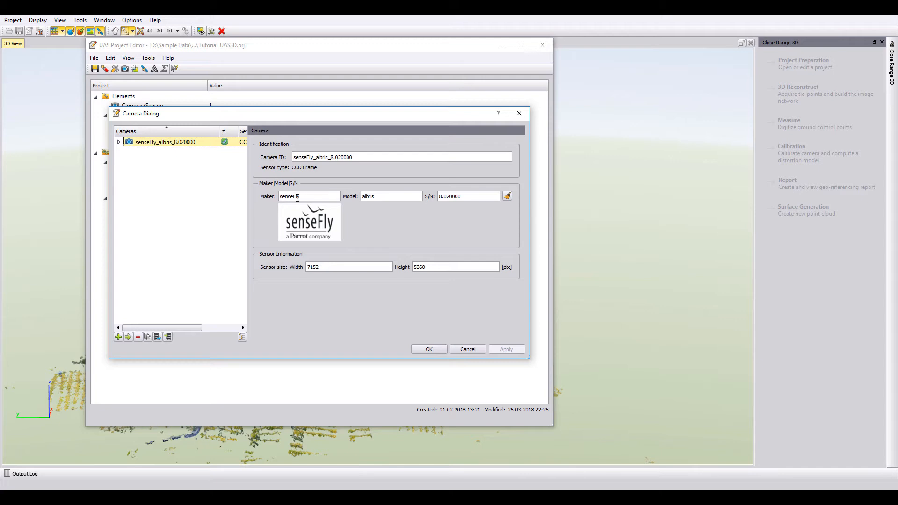
mouse_move(302, 200)
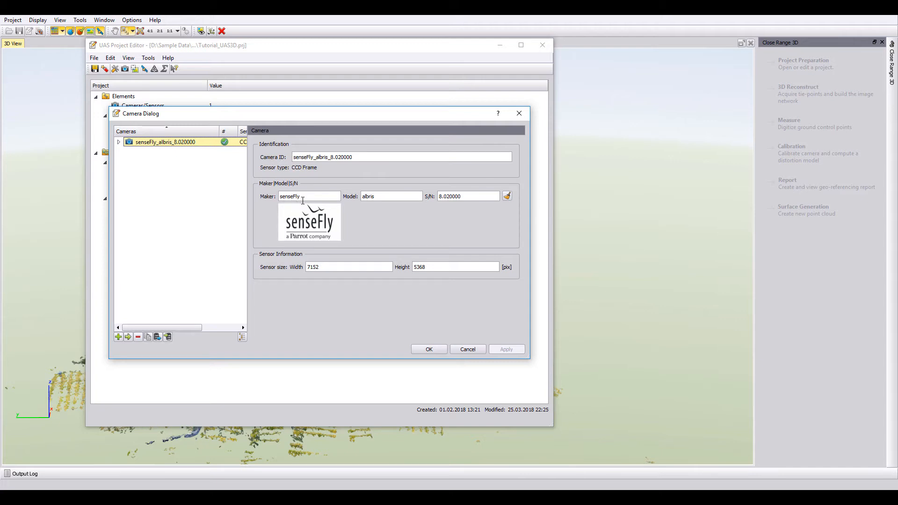
mouse_move(300, 196)
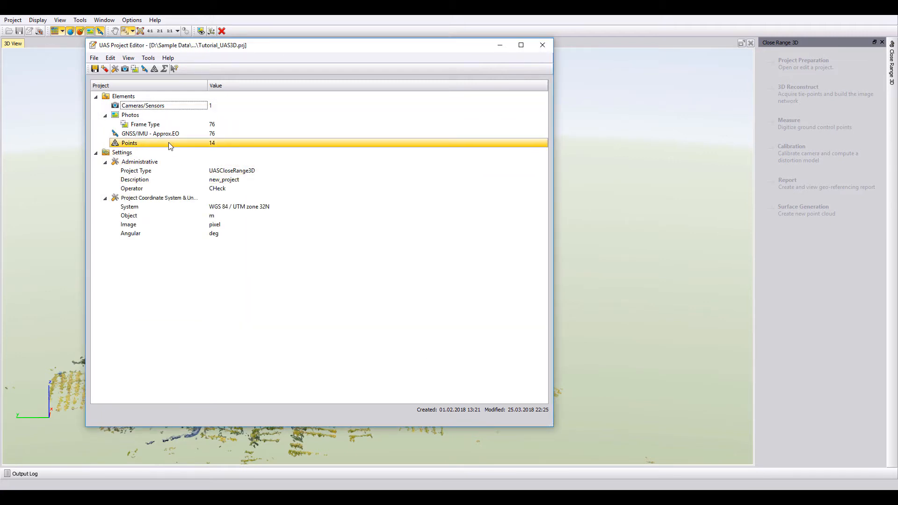
mouse_move(219, 144)
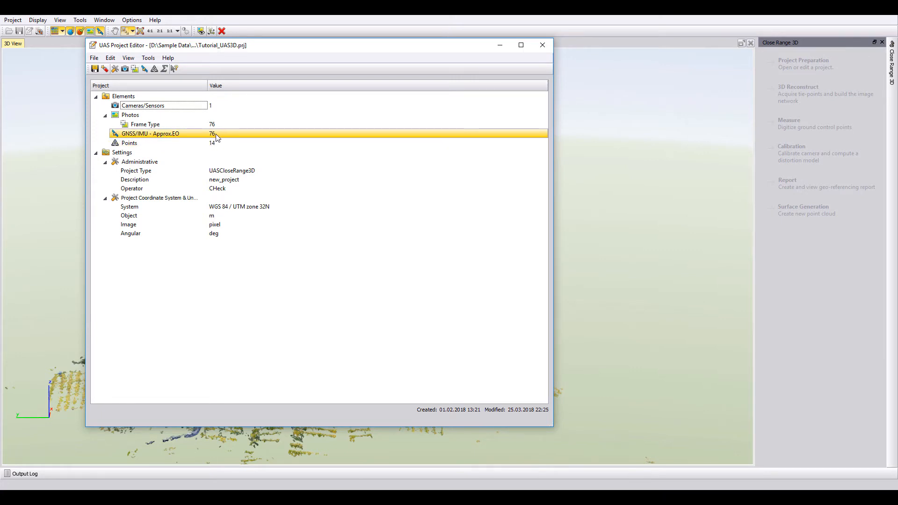
mouse_move(361, 137)
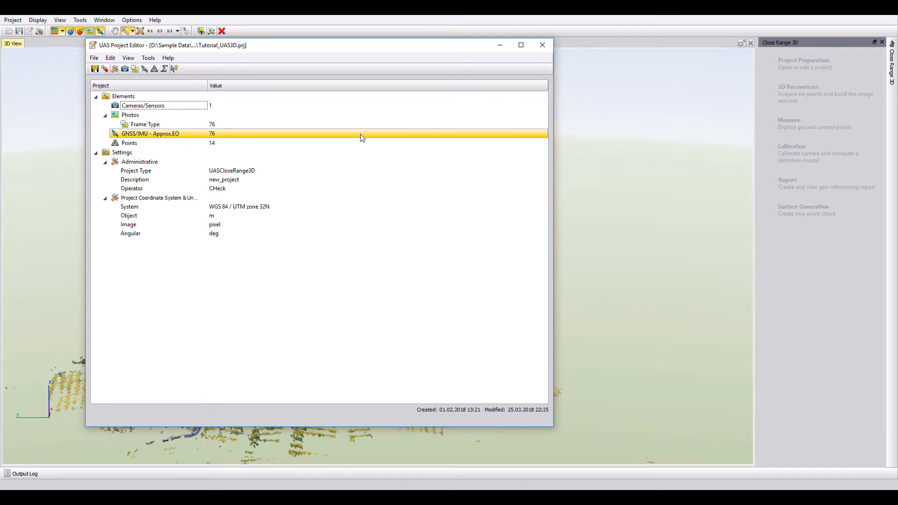
Close the project editor to return to the 3D view of the point cloud and camera stations.
left_click(541, 45)
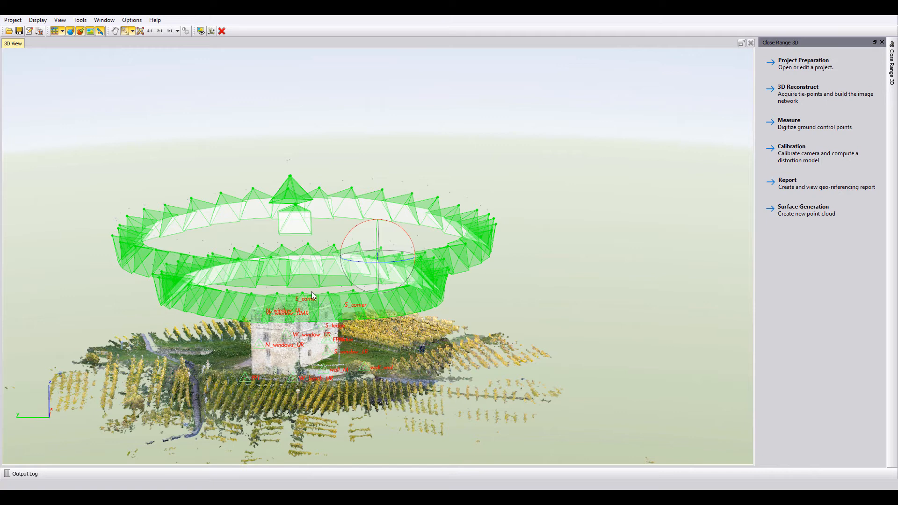
mouse_move(212, 251)
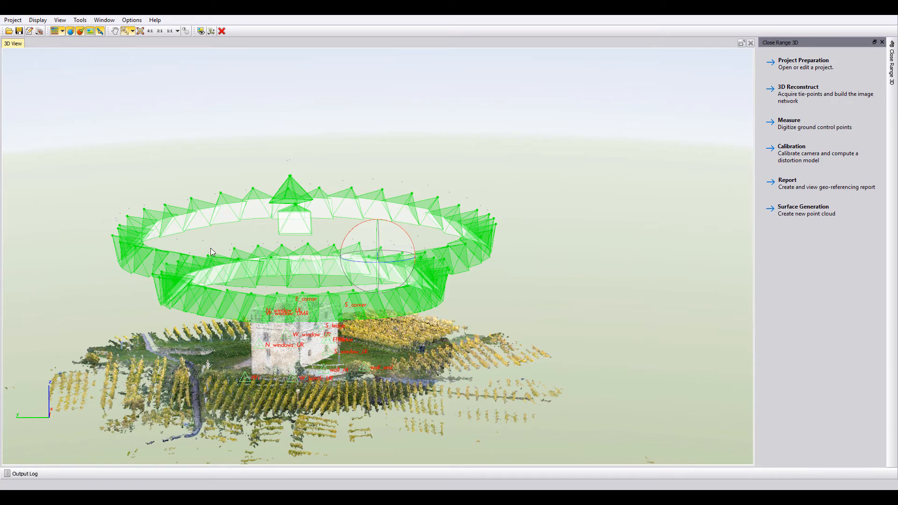
mouse_move(81, 124)
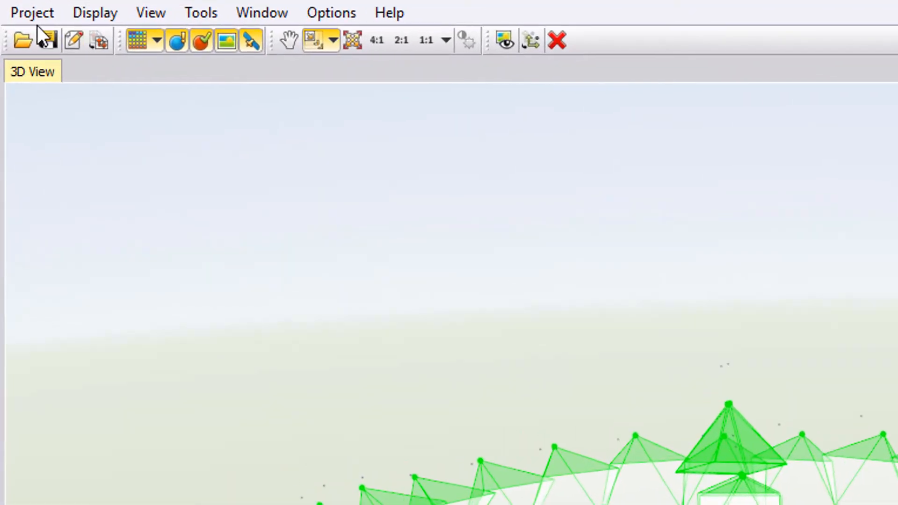
Send the point cloud and ground control points to Trimble Business Center via Project > Send To.
left_click(31, 12)
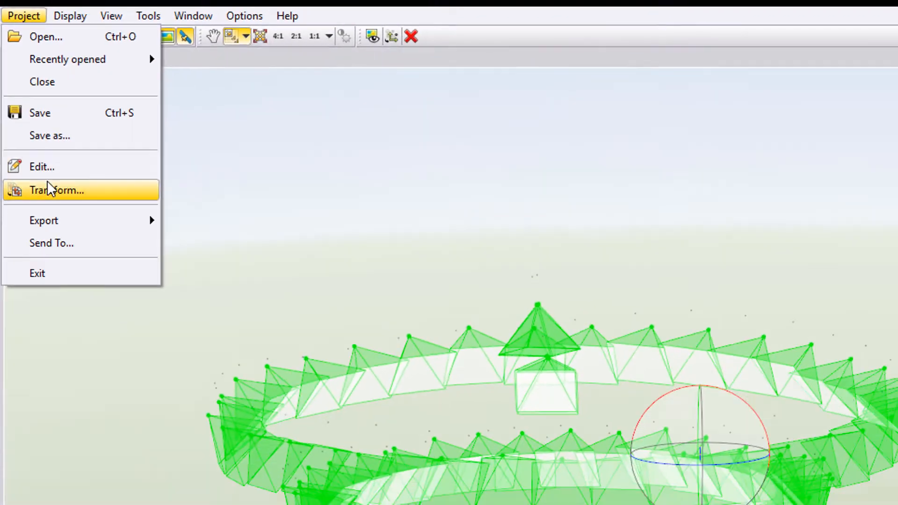
left_click(51, 243)
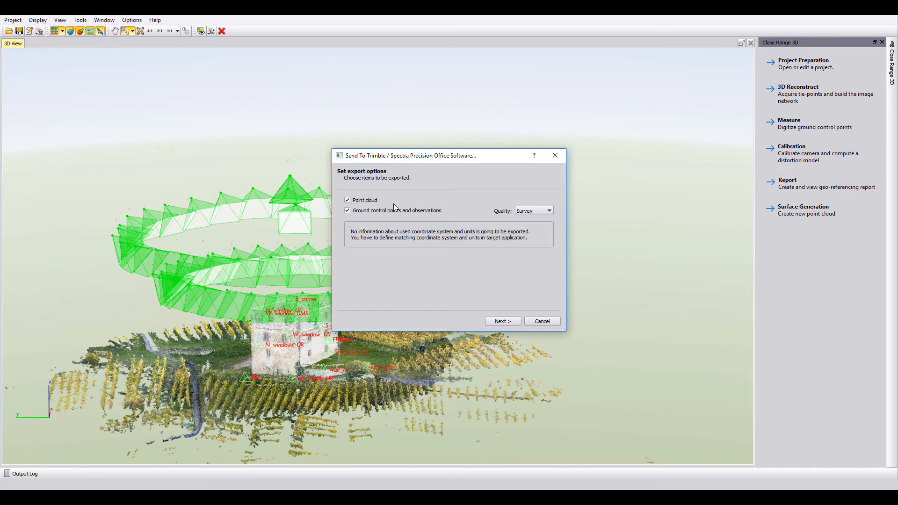
mouse_move(384, 227)
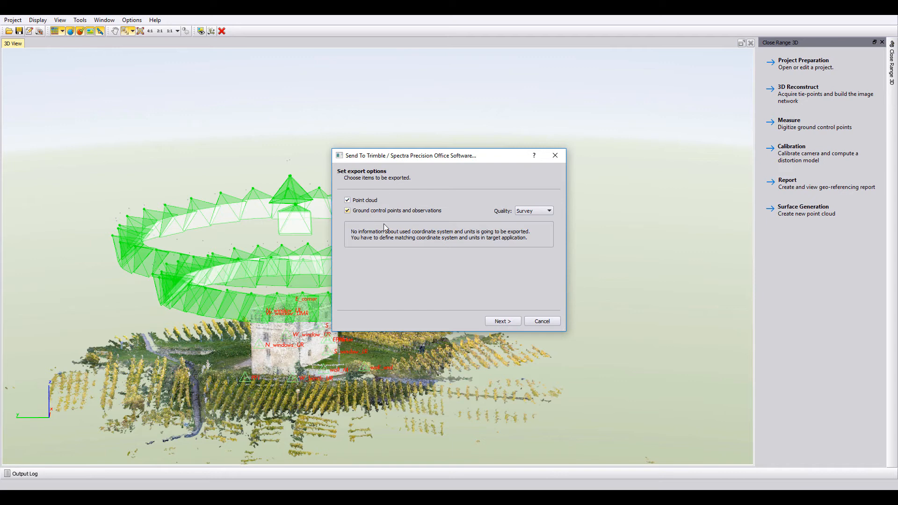
left_click(502, 320)
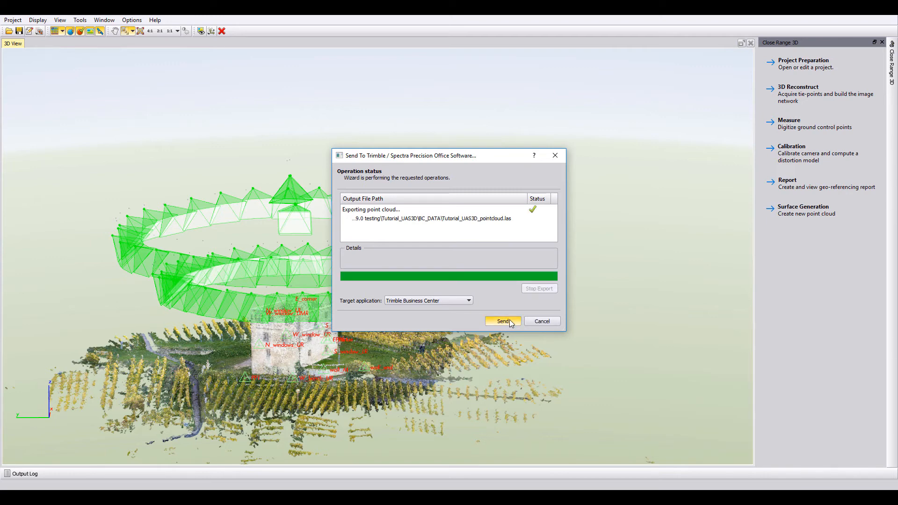
left_click(503, 321)
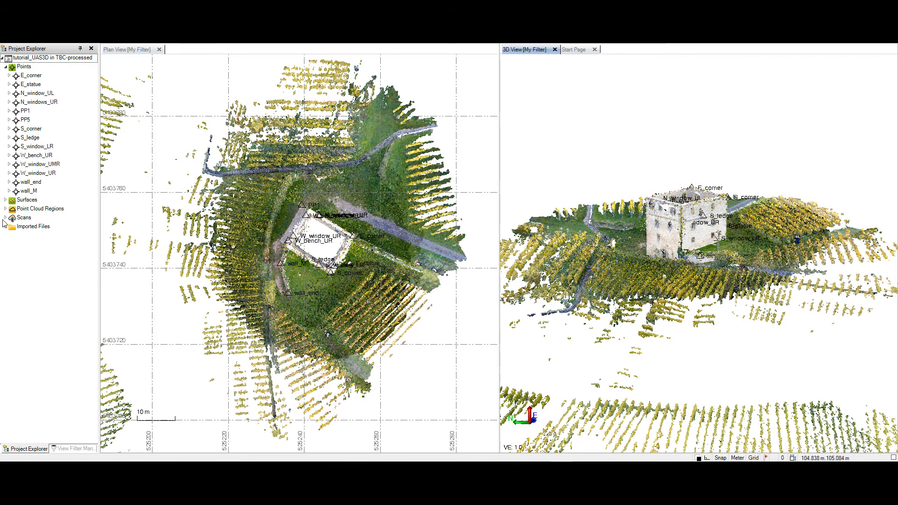
Expand Point Cloud Regions to list buildings, ground, high vegetation, poles and retaining walls.
left_click(6, 209)
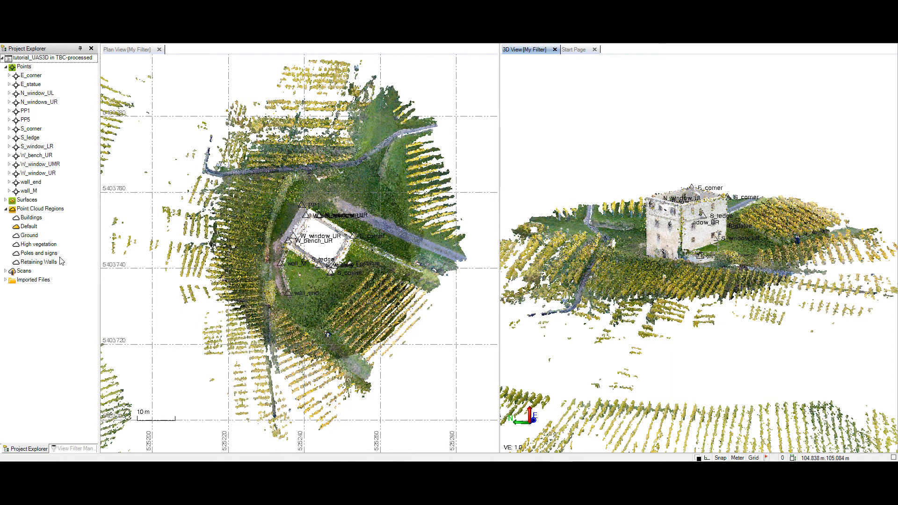
mouse_move(54, 264)
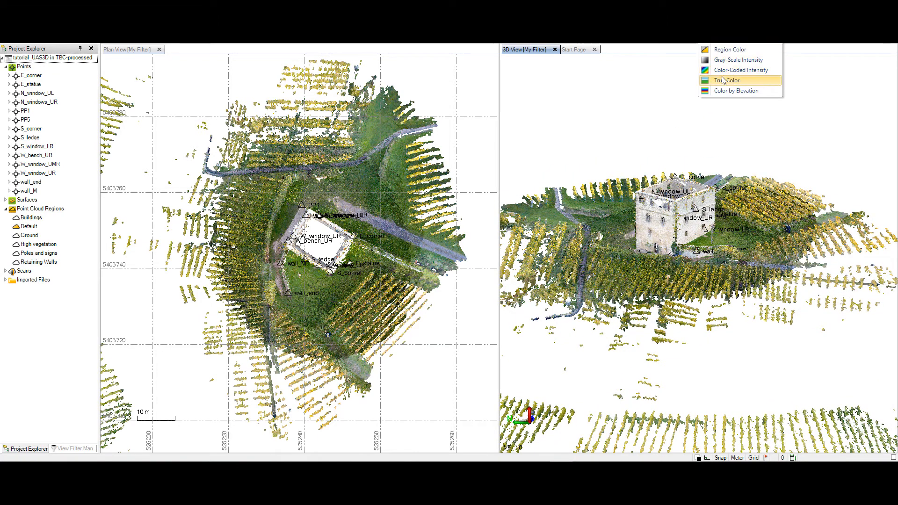
mouse_move(729, 50)
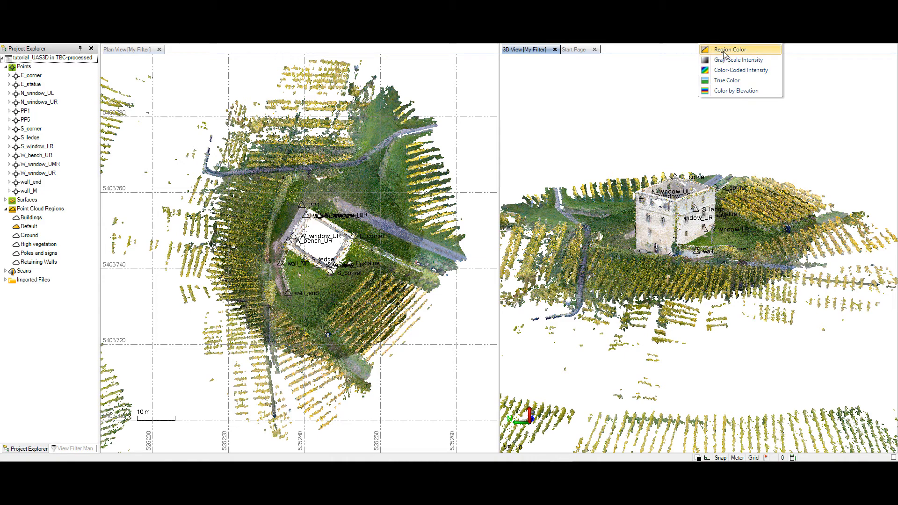
Colour the point cloud by Region Color and show the View Filter Manager.
left_click(729, 50)
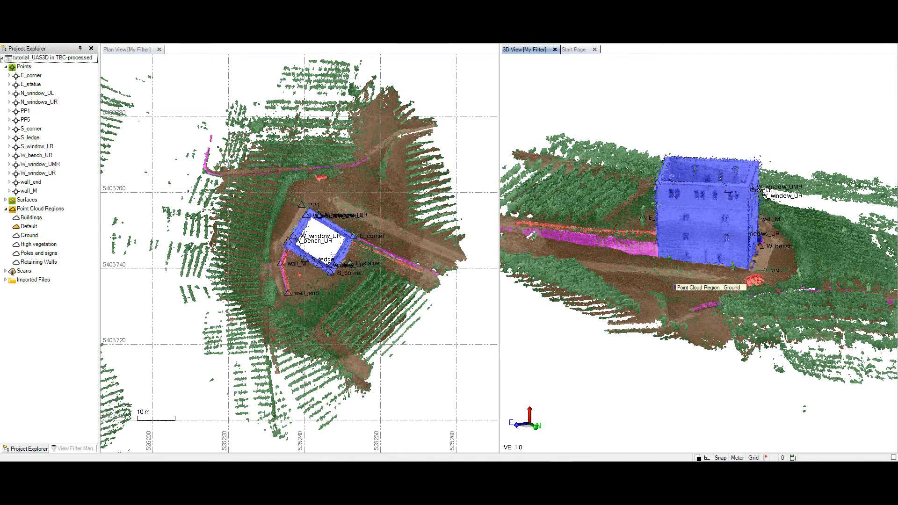
mouse_move(626, 366)
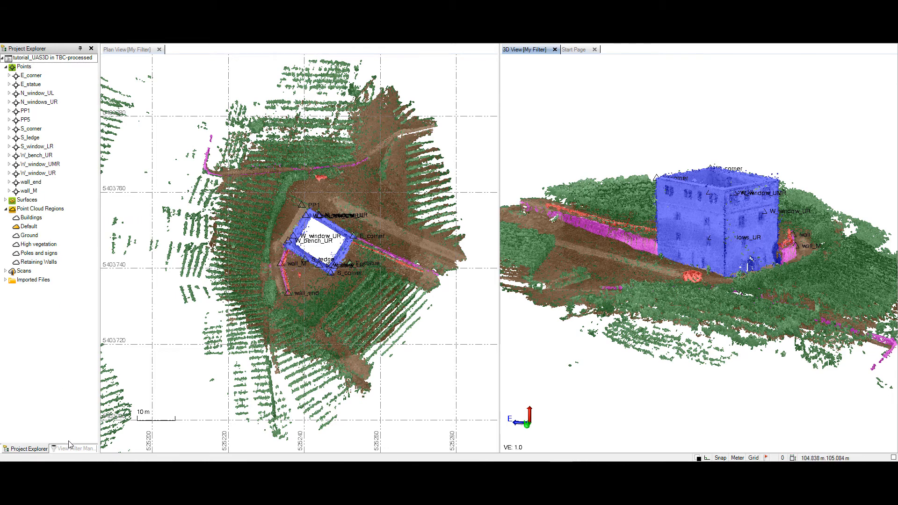
left_click(74, 449)
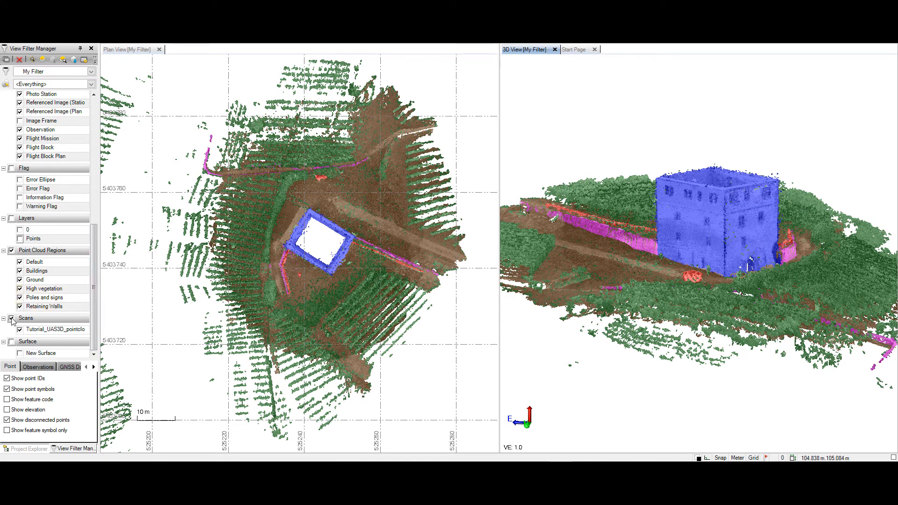
Hide Scans and Point Cloud Regions, show New Surface, and orbit the elevation-coloured surface.
left_click(11, 318)
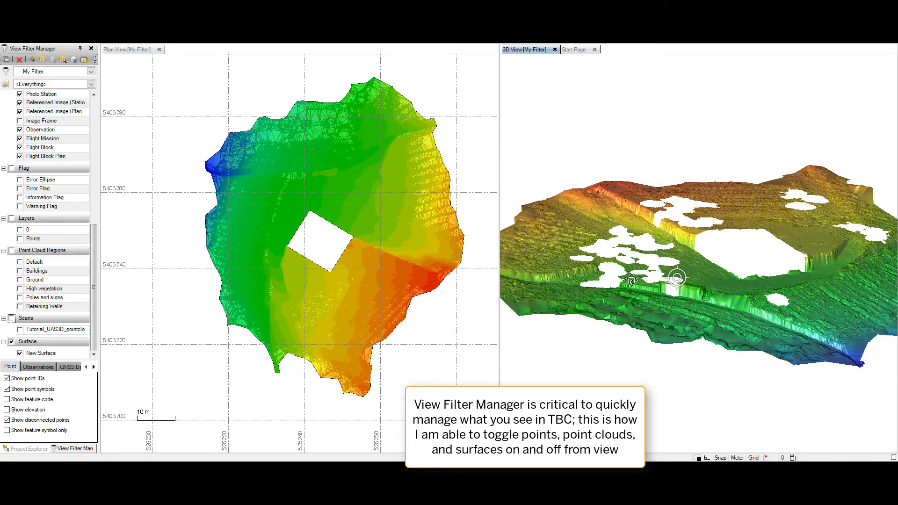
left_click_drag(675, 278, 559, 286)
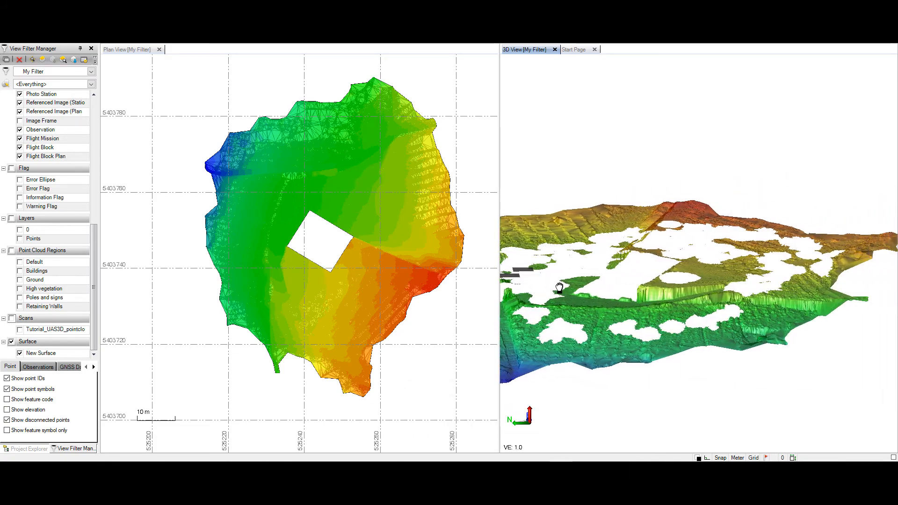
left_click_drag(559, 286, 612, 297)
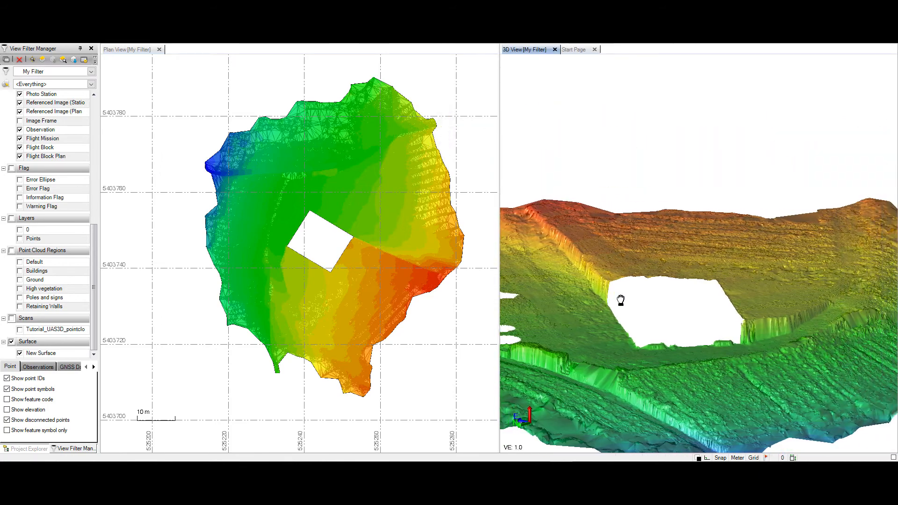
left_click_drag(620, 299, 629, 298)
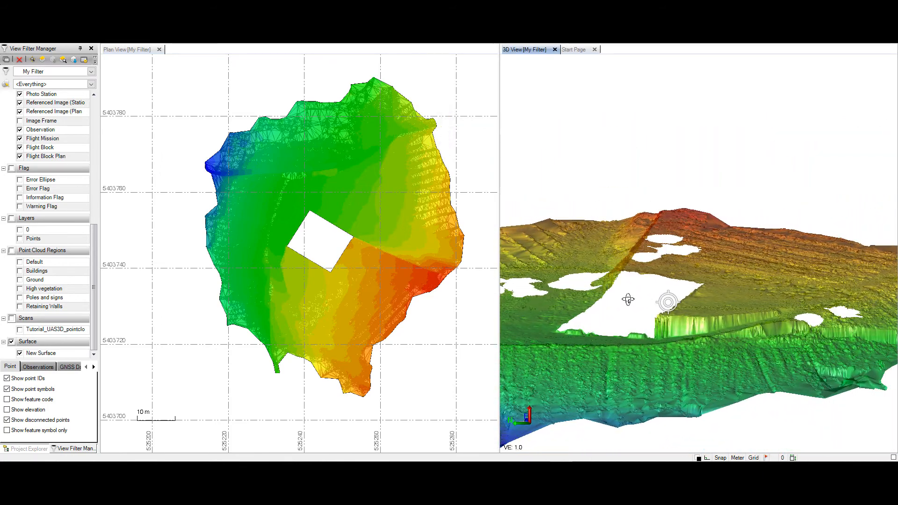